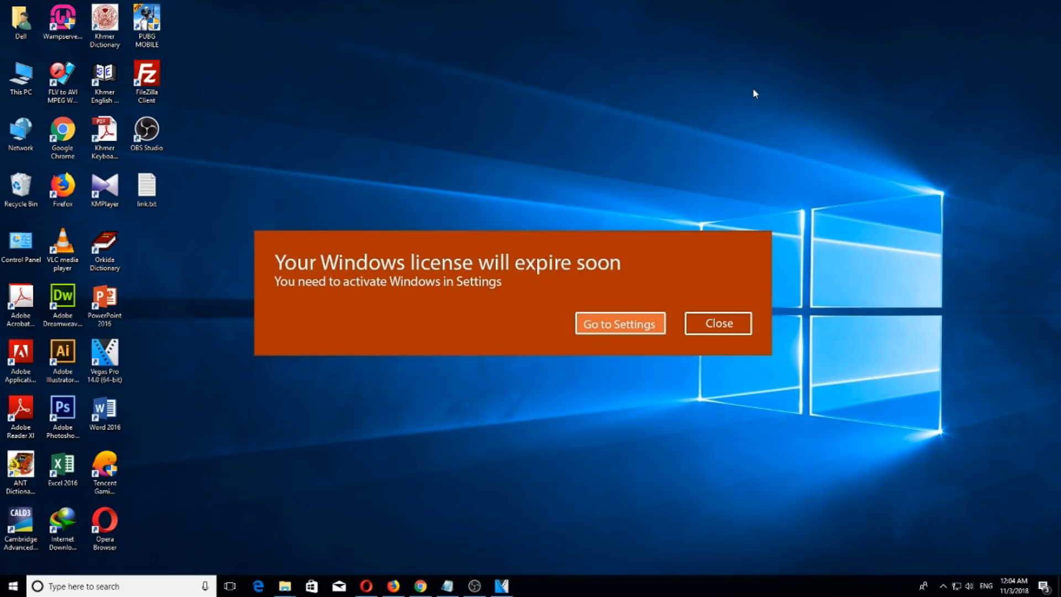
# Step: Launch Windows Defender Security Center from the hidden tray icons
pyautogui.click(146, 188)
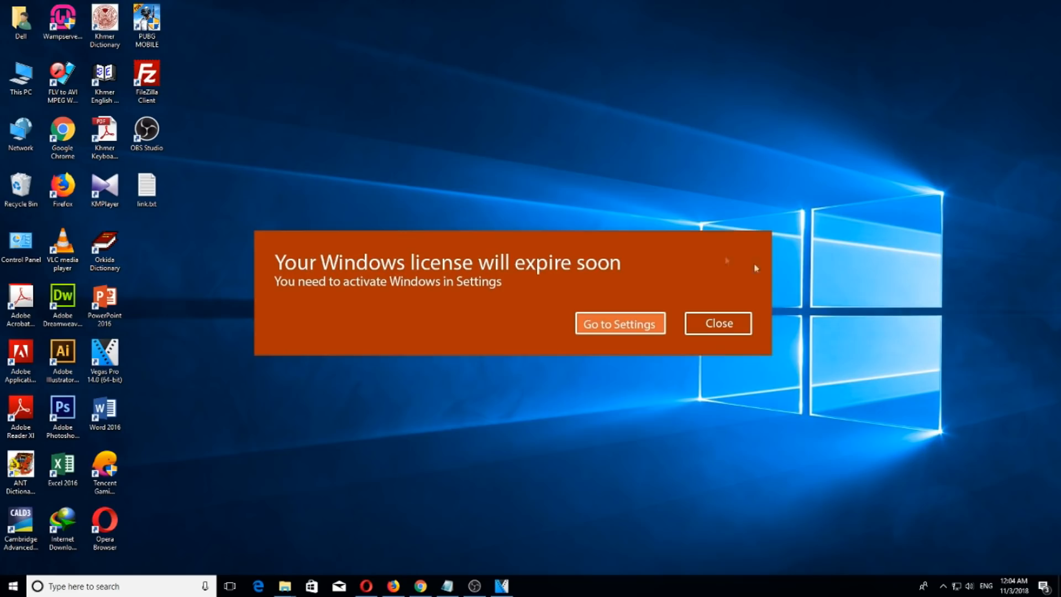
pyautogui.moveTo(676, 417)
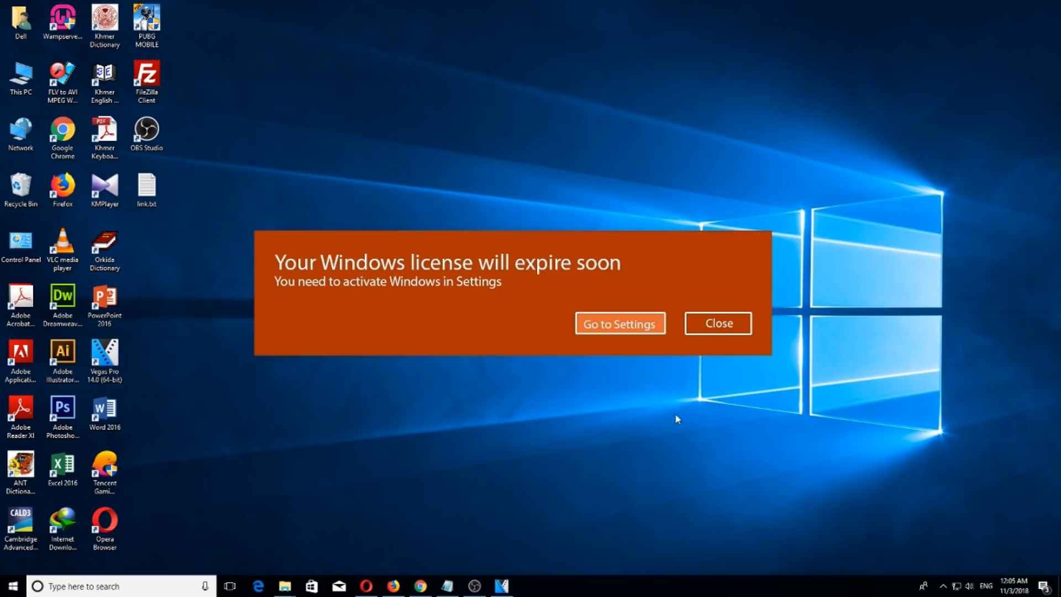
pyautogui.moveTo(959, 565)
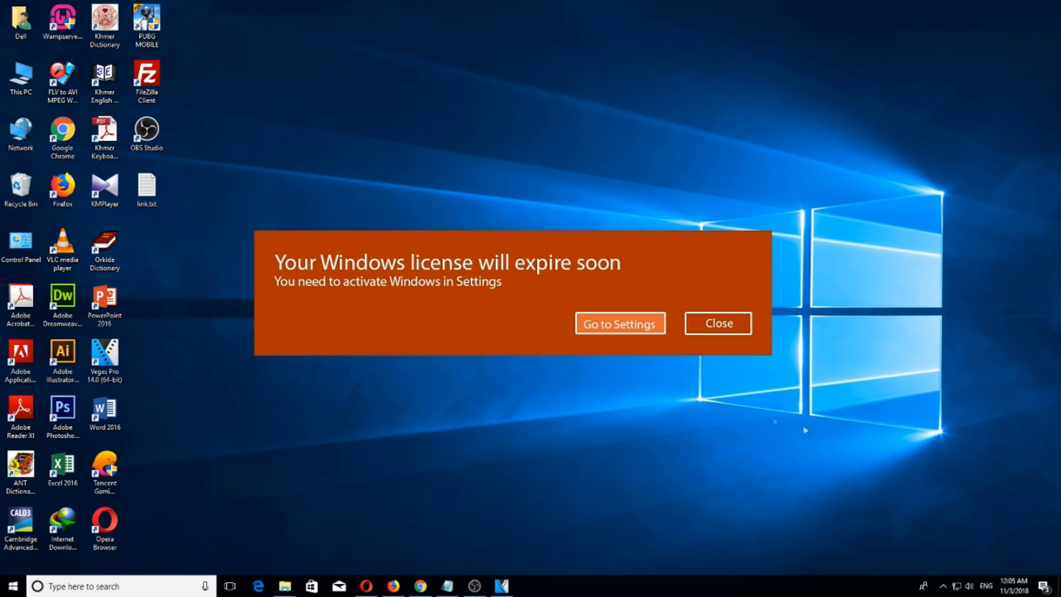
pyautogui.moveTo(943, 590)
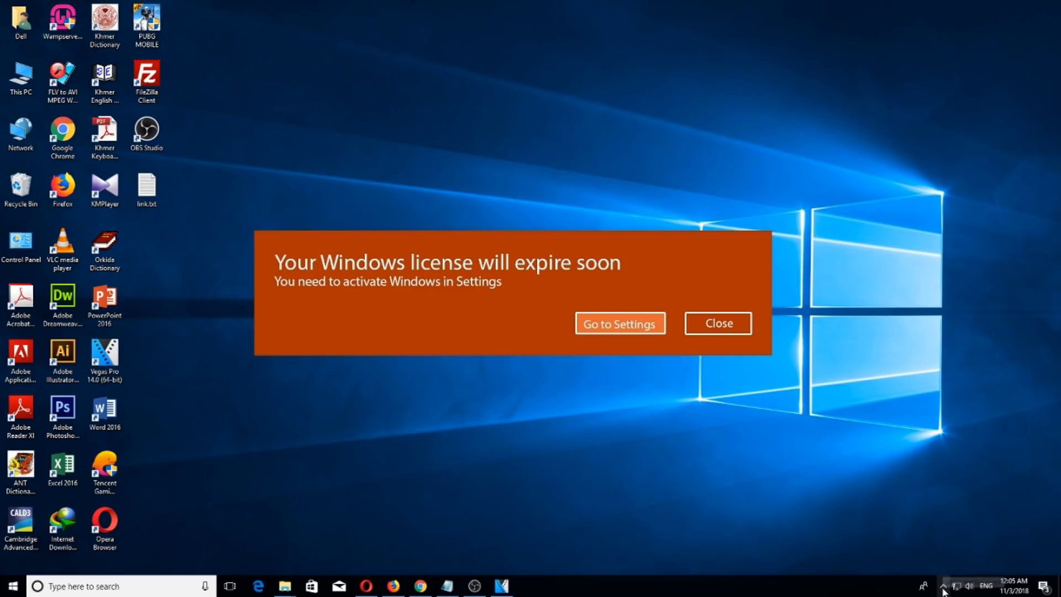
pyautogui.click(923, 586)
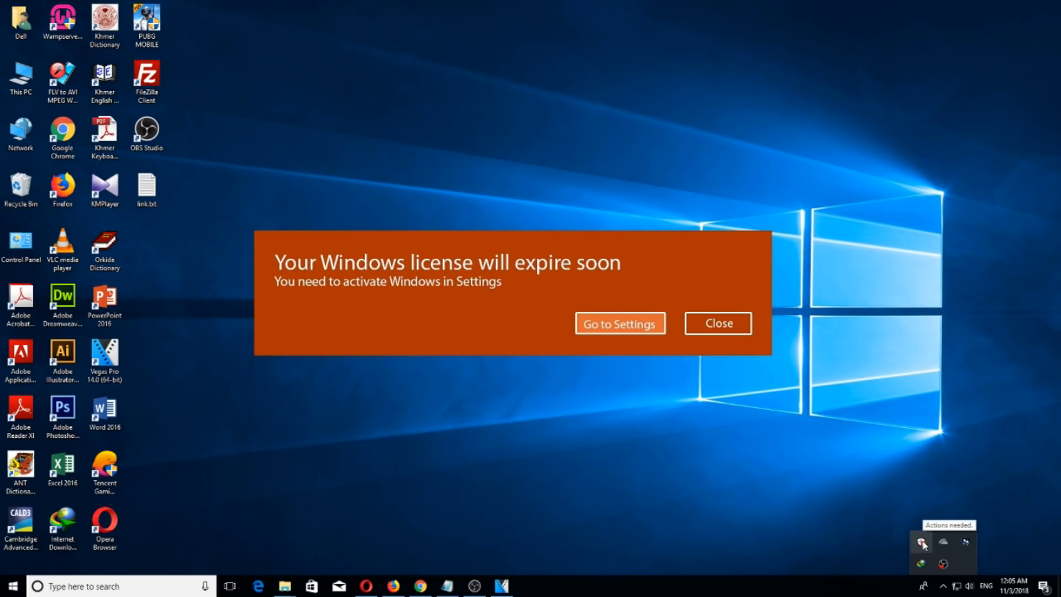
pyautogui.click(922, 543)
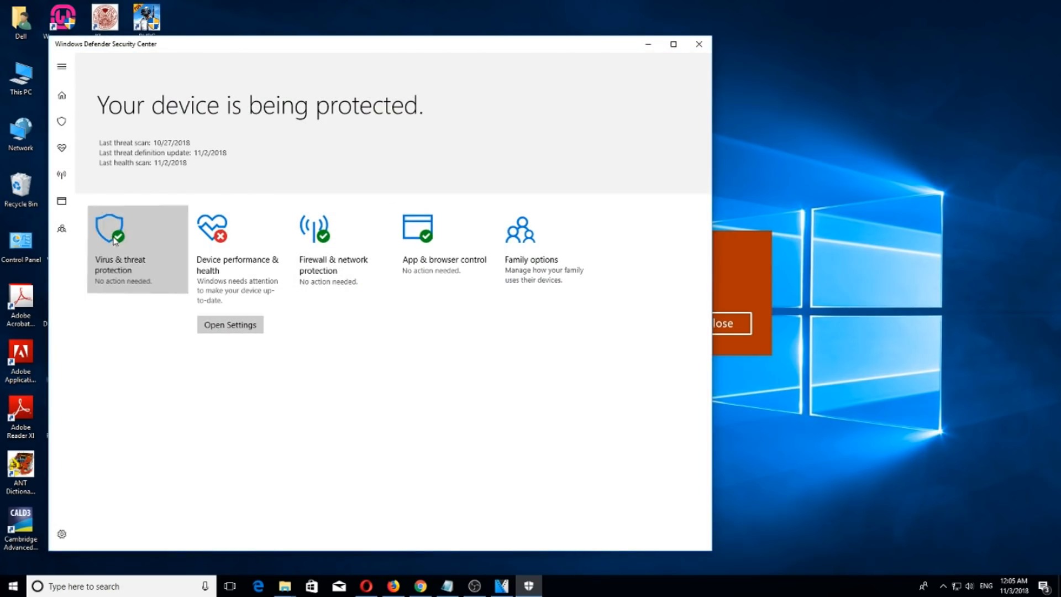
# Step: Switch Real-time protection to Off in Virus & threat protection settings
pyautogui.click(137, 249)
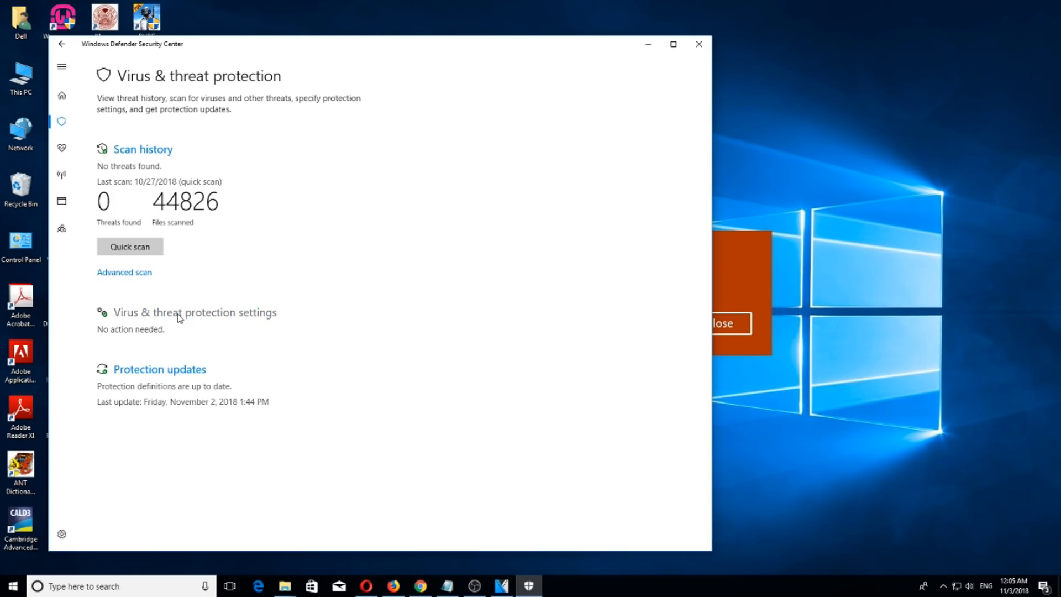
pyautogui.click(194, 311)
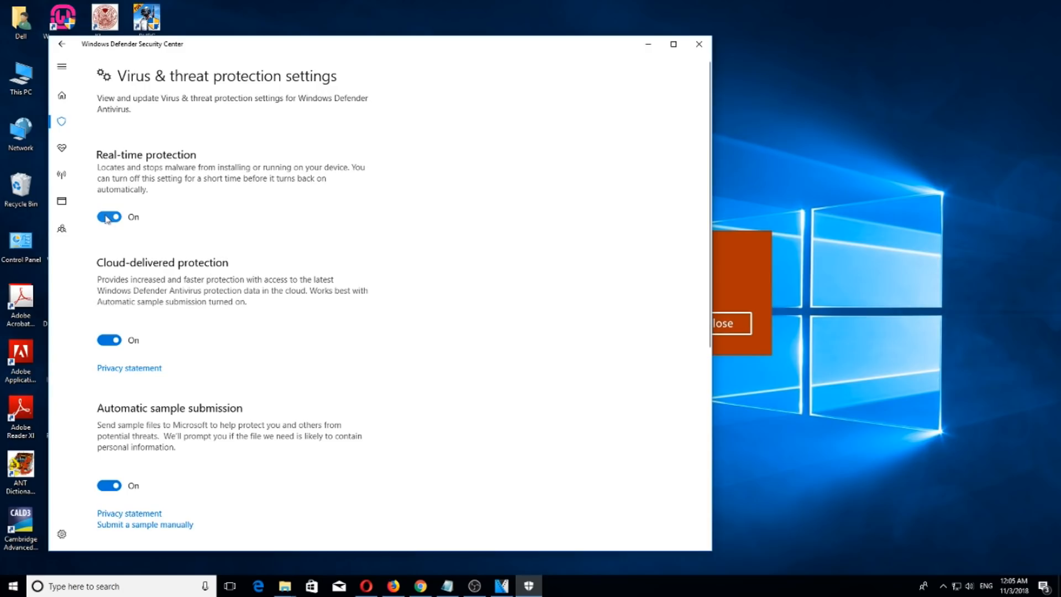
pyautogui.click(108, 217)
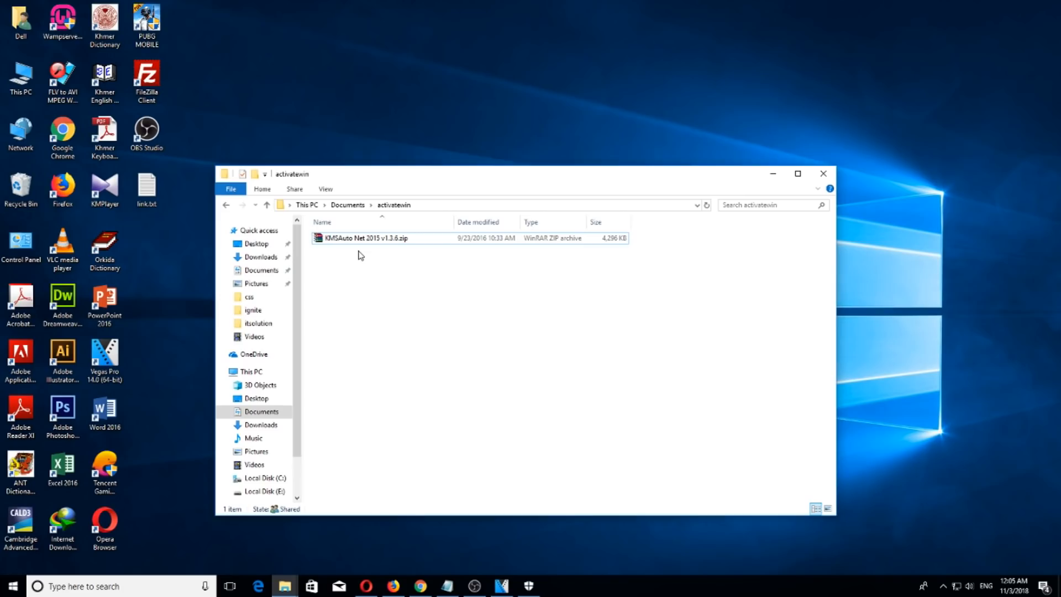
pyautogui.moveTo(366, 238)
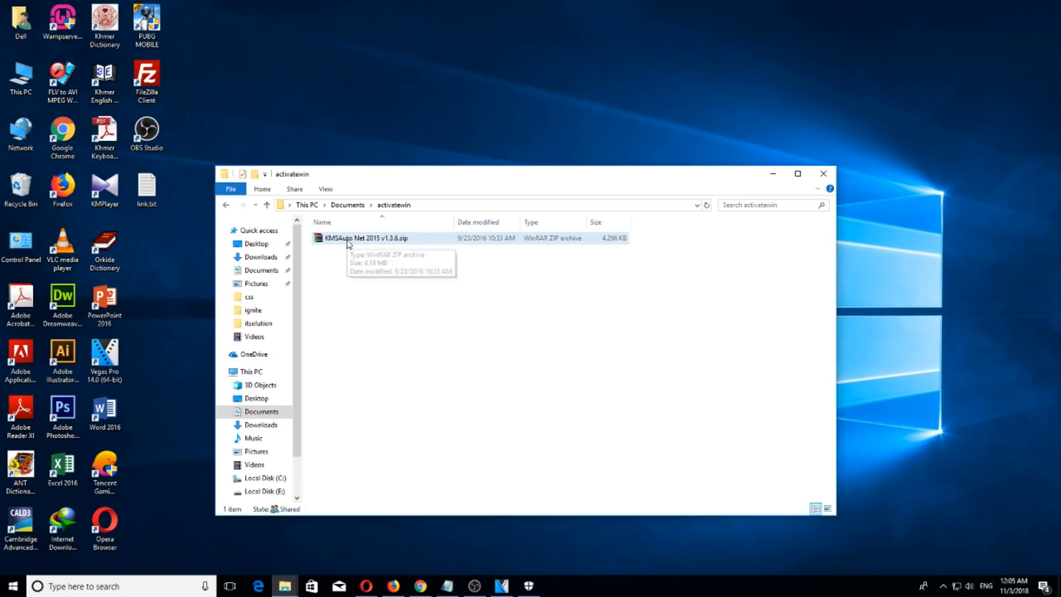
# Step: Extract KMSAuto Net 2015 v1.3.6.zip into activatewin via Extract Here
pyautogui.rightClick(366, 237)
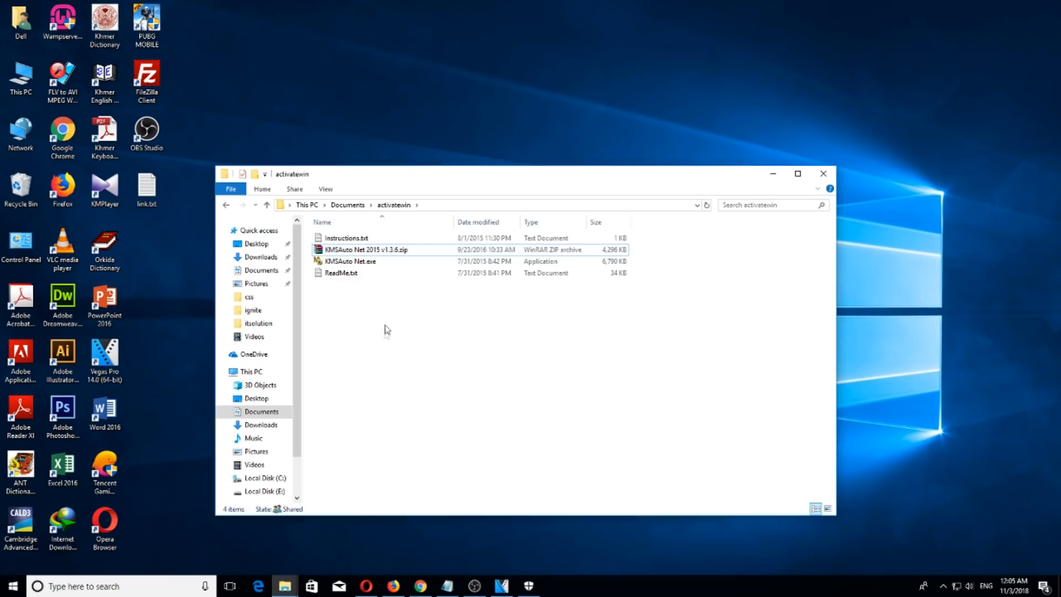
pyautogui.moveTo(345, 262)
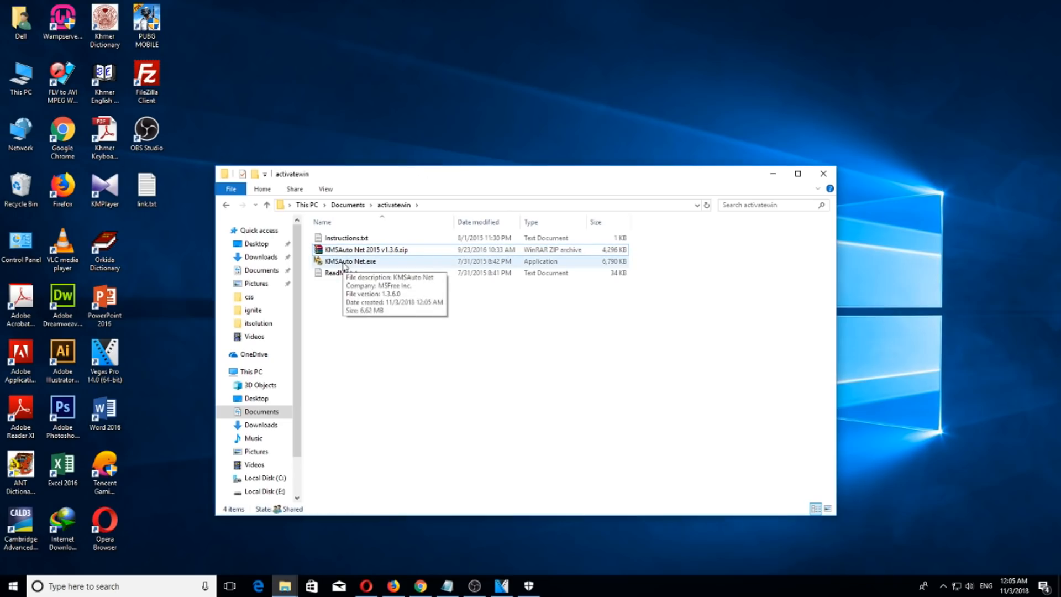
# Step: Run KMSAuto Net.exe so its main window loads ready to work
pyautogui.doubleClick(350, 261)
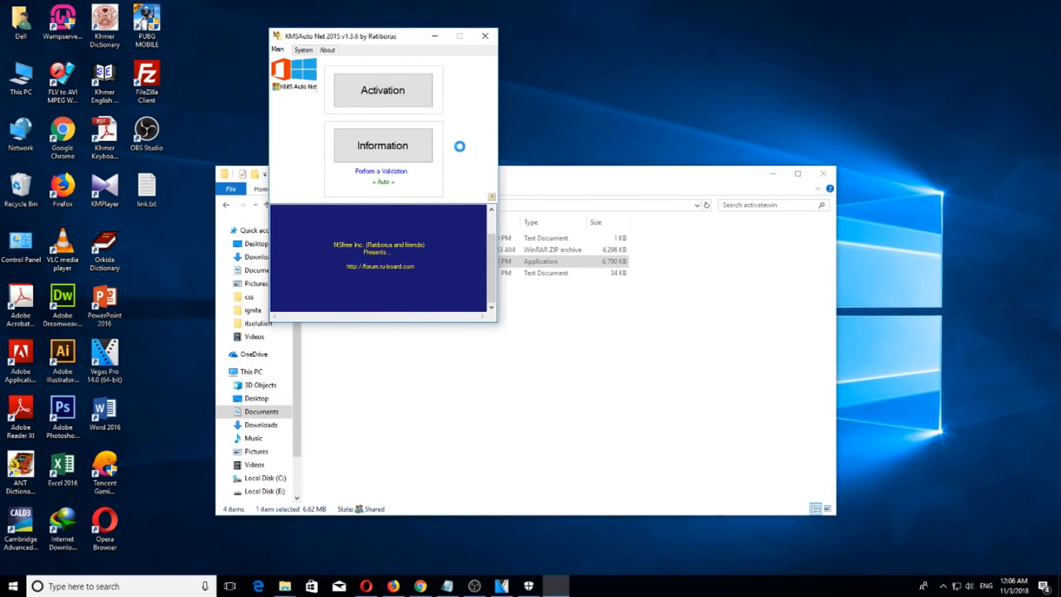
pyautogui.click(382, 144)
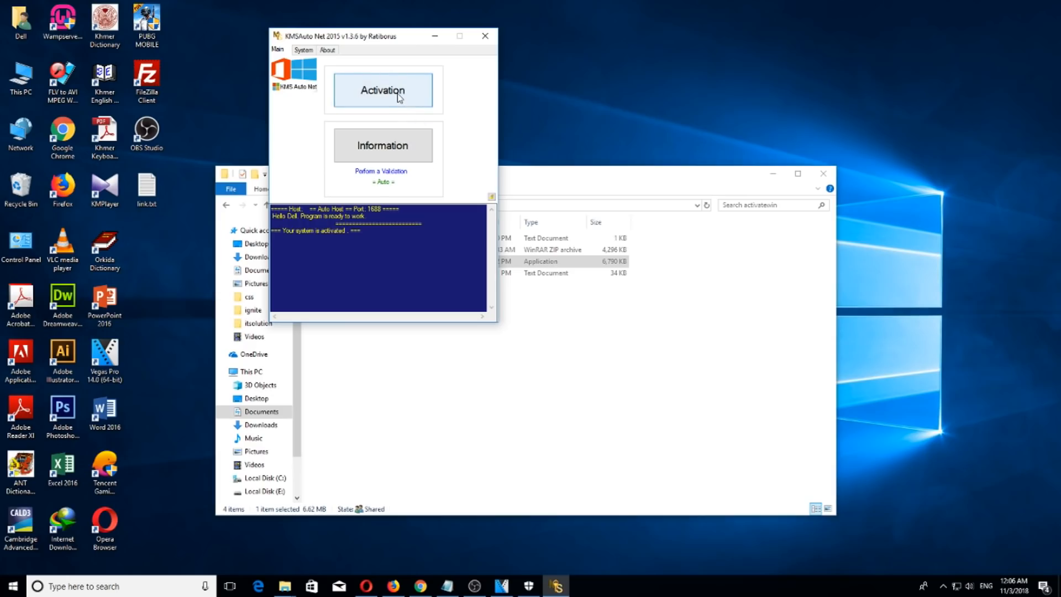
# Step: Start Windows activation from the Activation choices
pyautogui.click(382, 89)
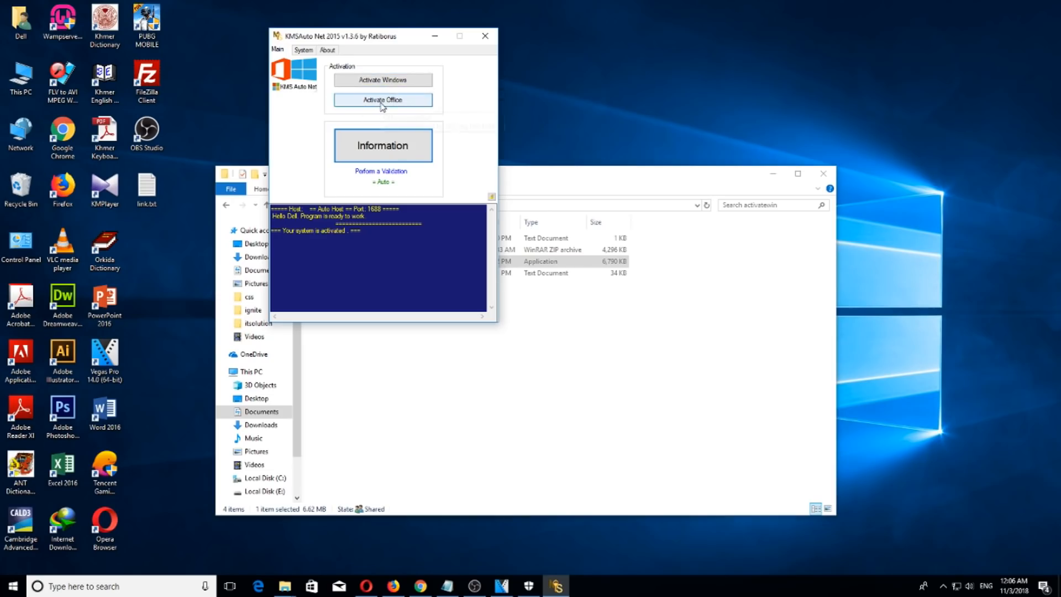
pyautogui.moveTo(454, 118)
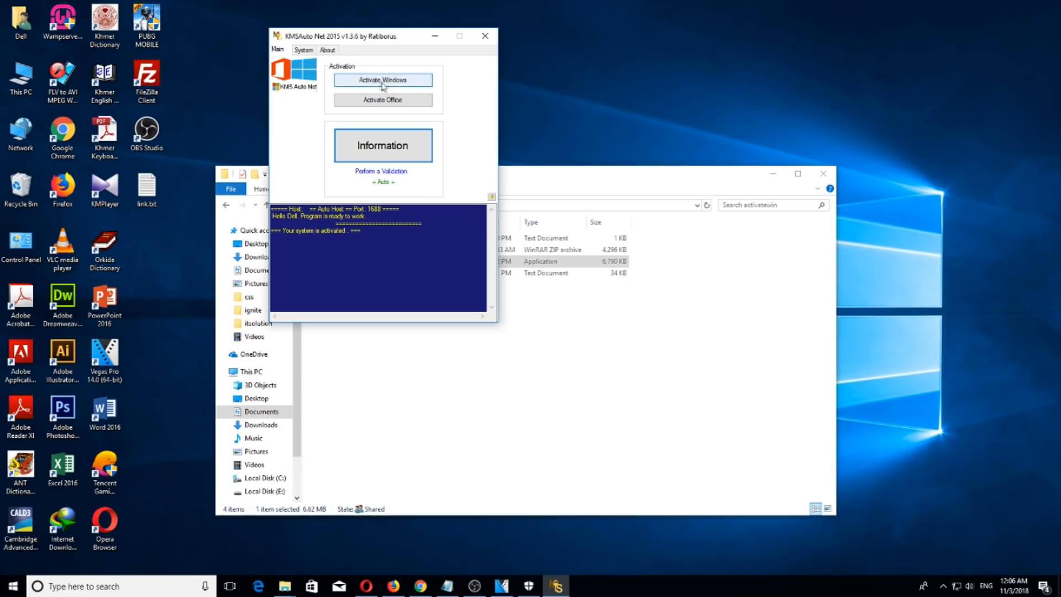
pyautogui.moveTo(382, 80)
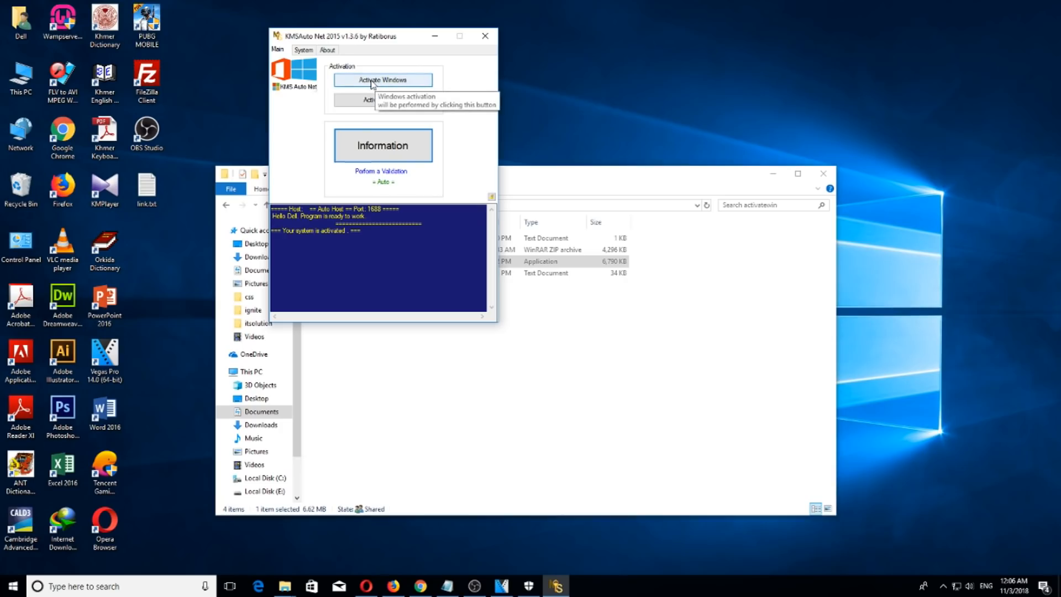
pyautogui.click(382, 80)
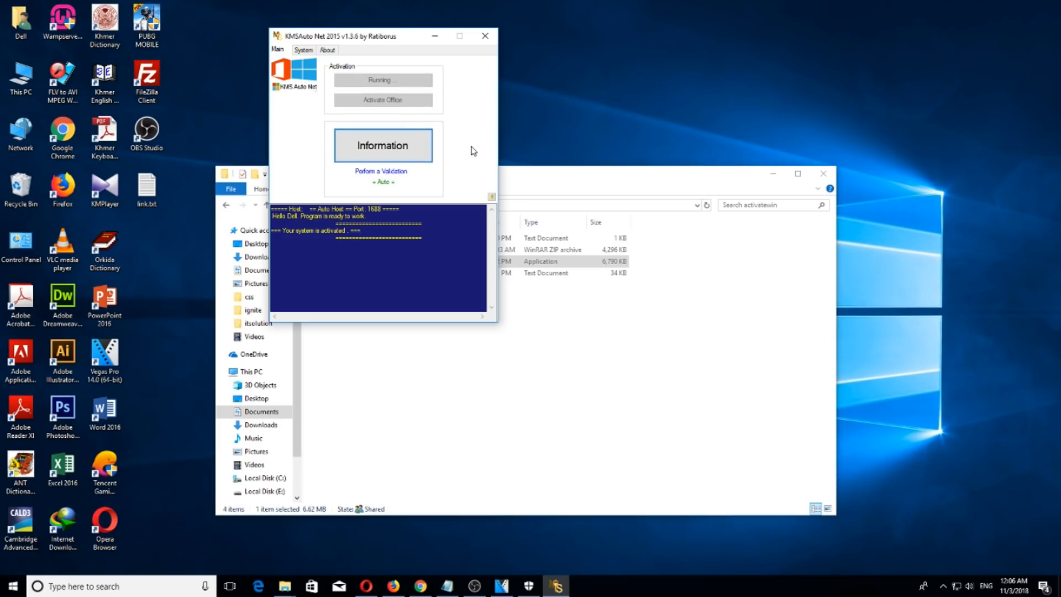